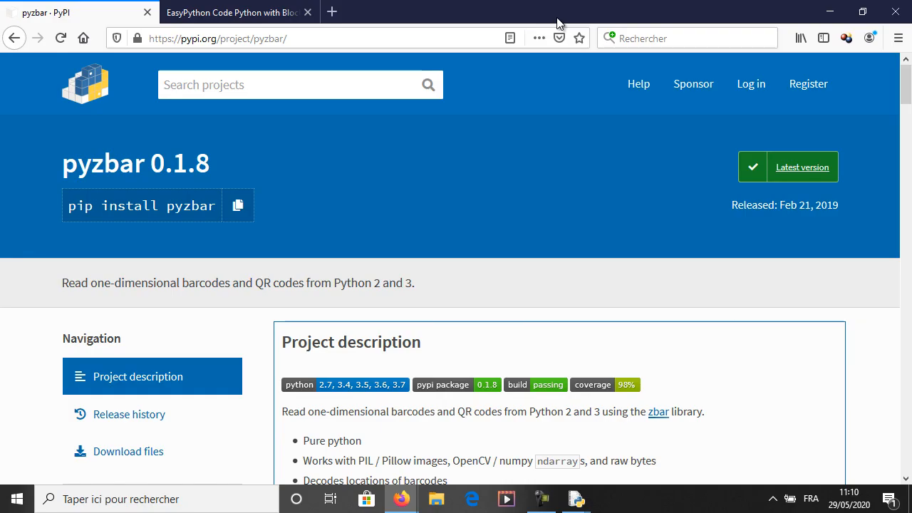
pyautogui.moveTo(456, 243)
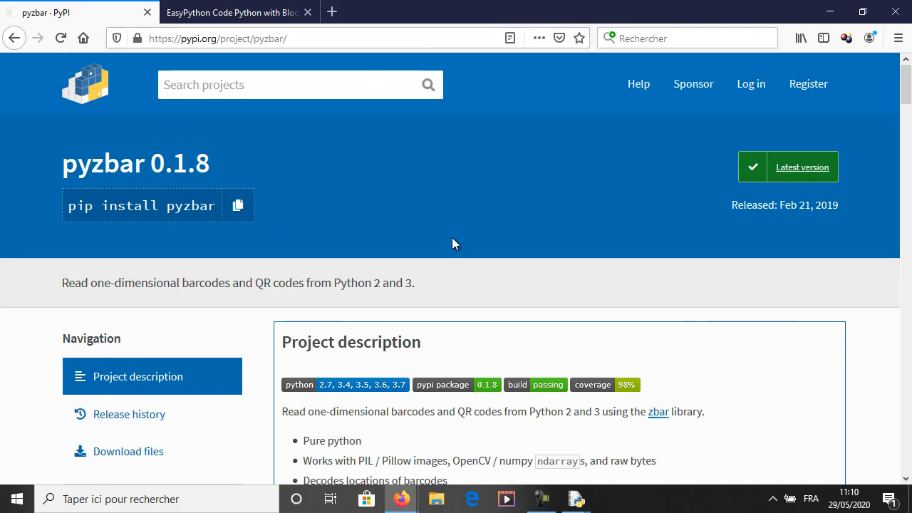
# Launch Command Prompt from the taskbar search by entering 'cmd'
pyautogui.scroll(-3)
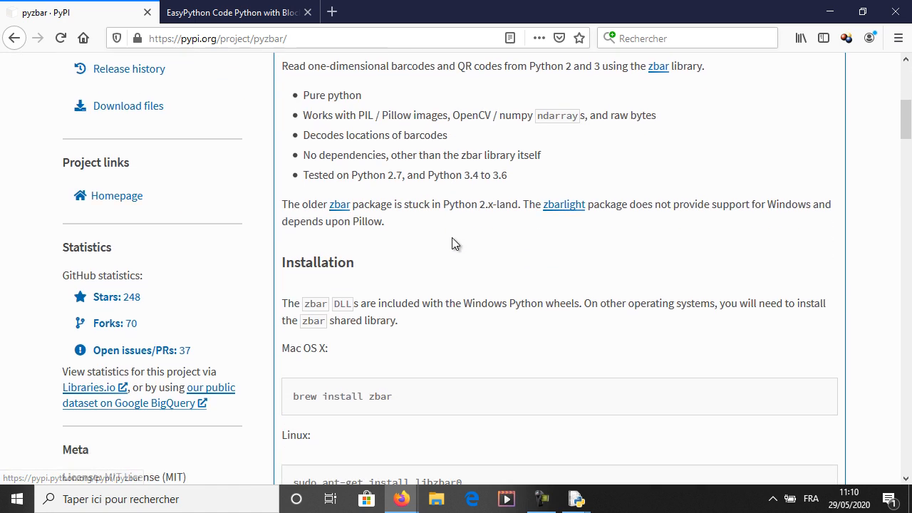
pyautogui.scroll(-3)
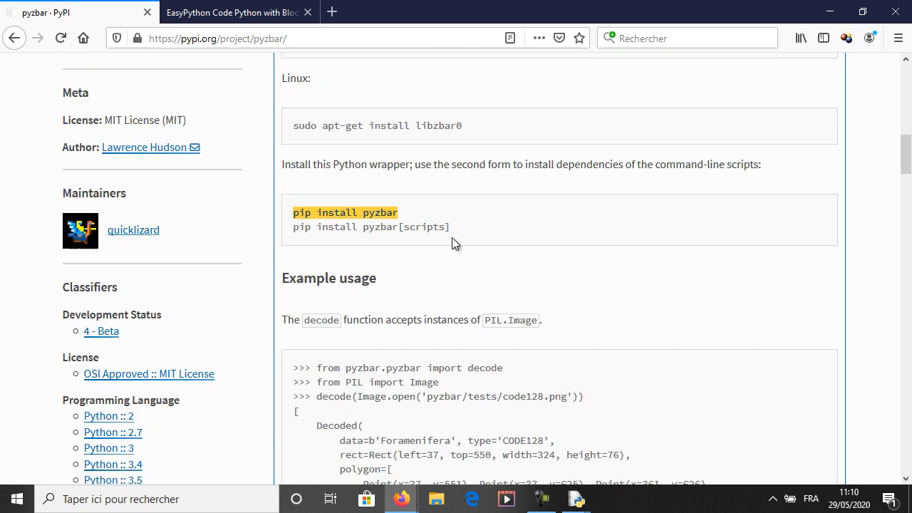
pyautogui.scroll(-3)
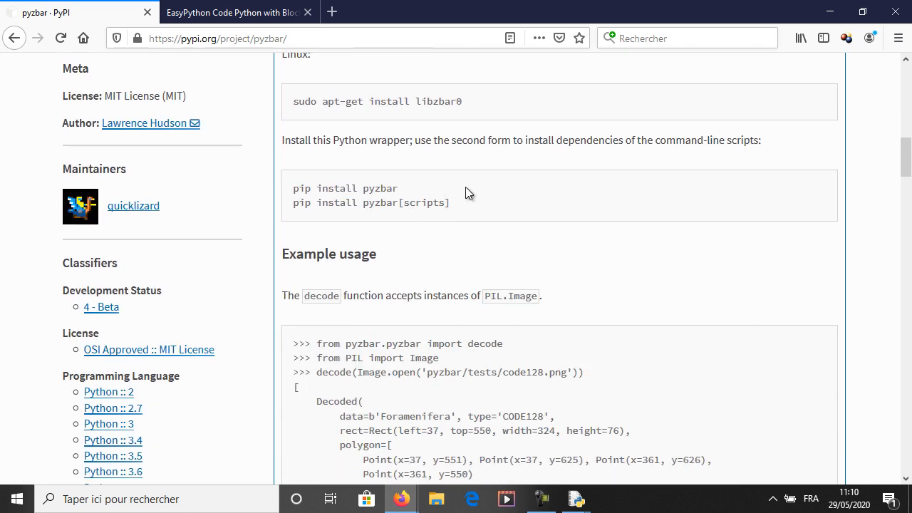
pyautogui.scroll(-3)
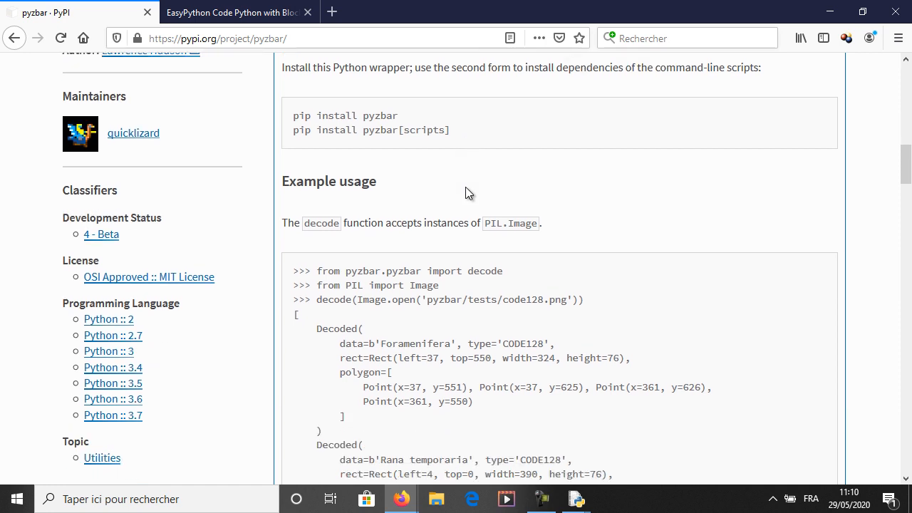
pyautogui.scroll(3)
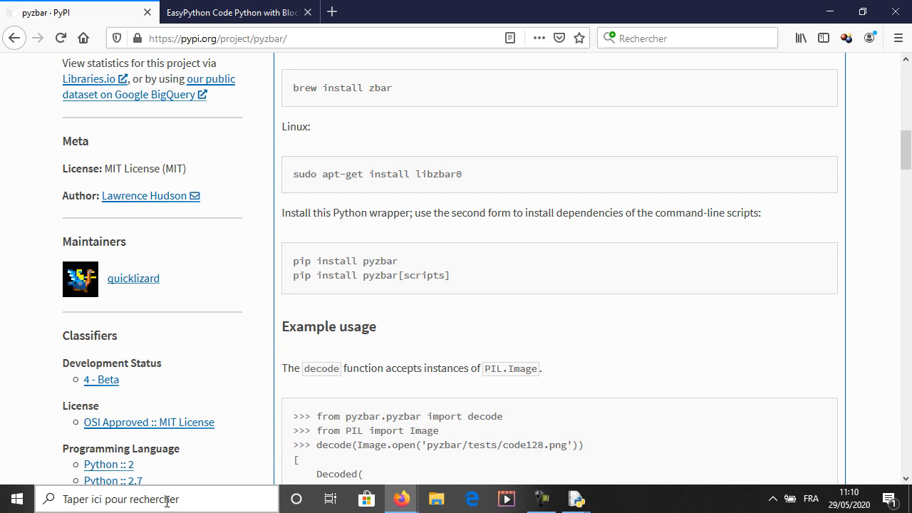
pyautogui.moveTo(371, 288)
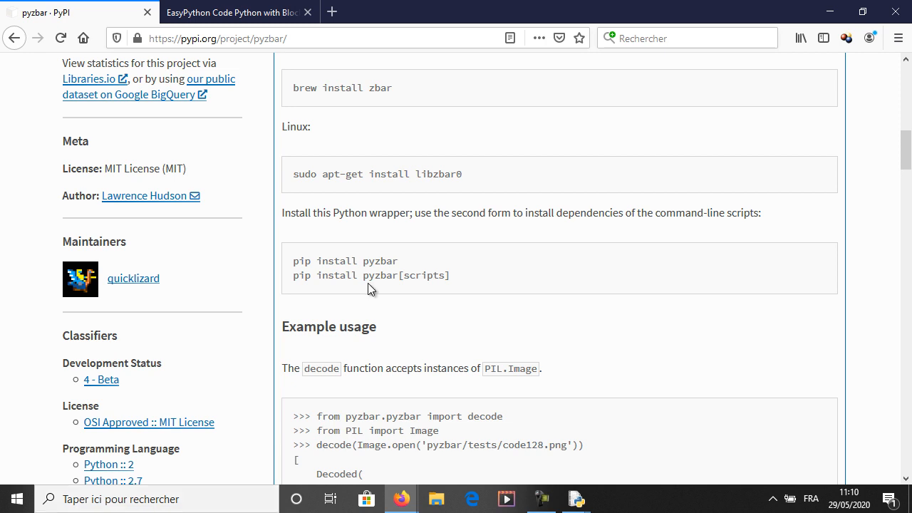
pyautogui.scroll(-3)
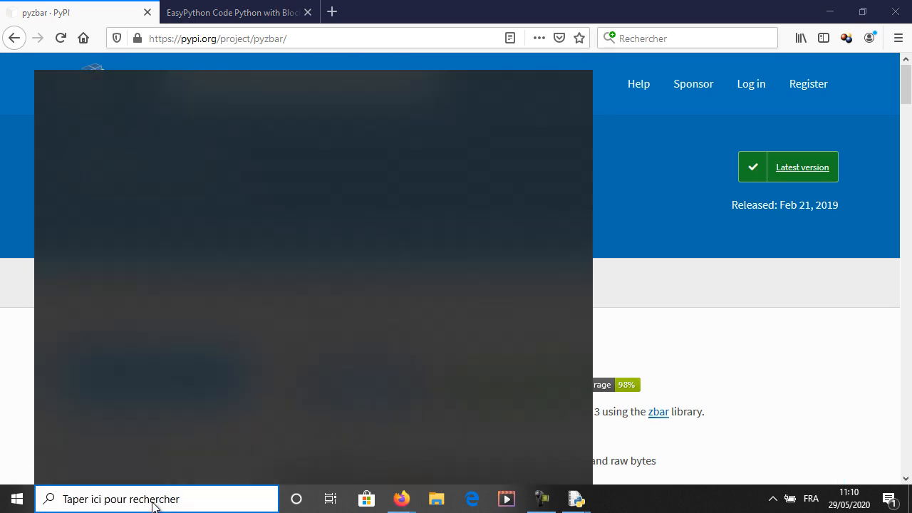
pyautogui.write('cmd')
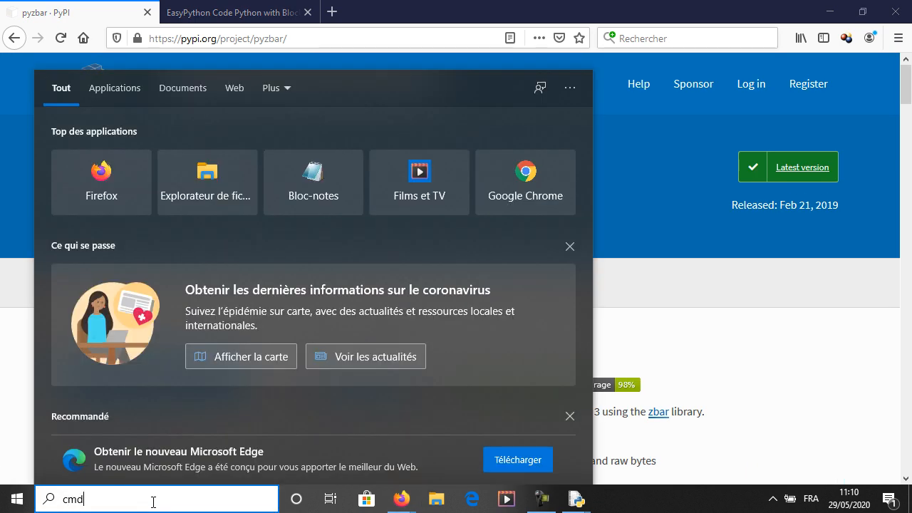
pyautogui.press('Return')
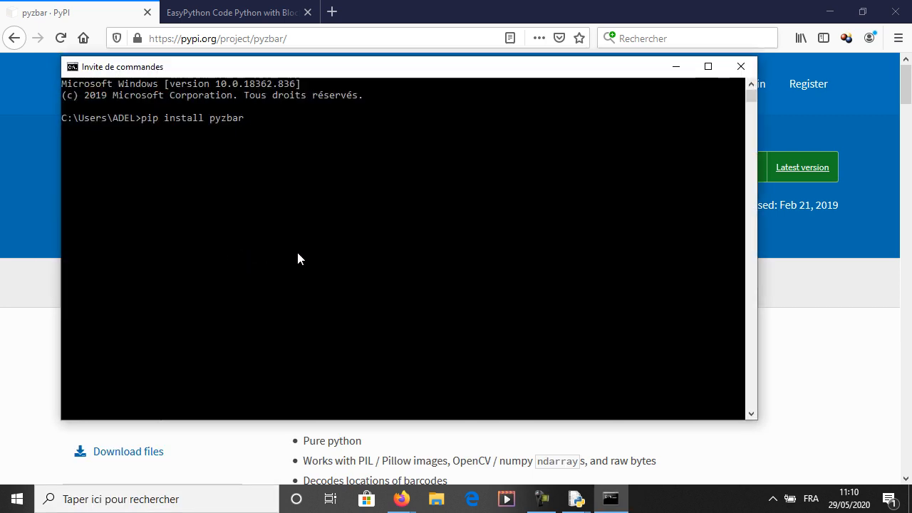
# Run 'pip install pyzbar', which reports pyzbar 0.1.8 already satisfied
pyautogui.press('Return')
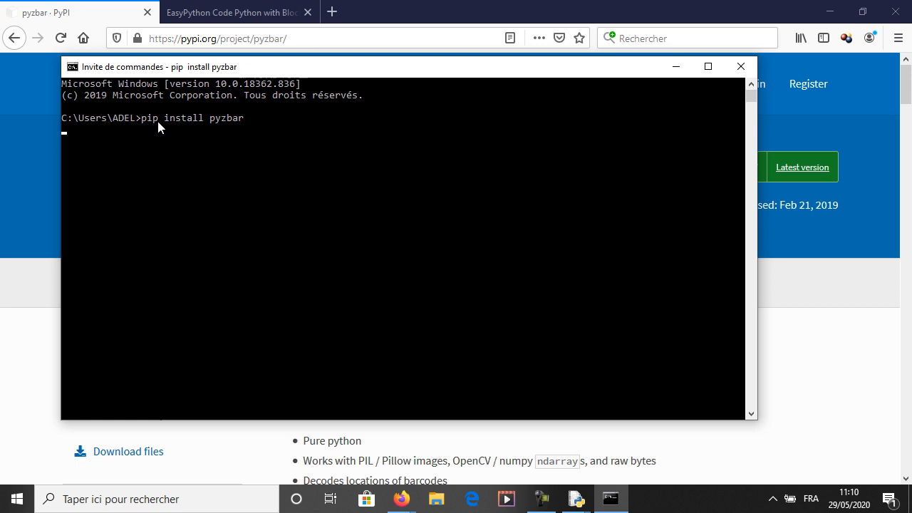
pyautogui.moveTo(236, 132)
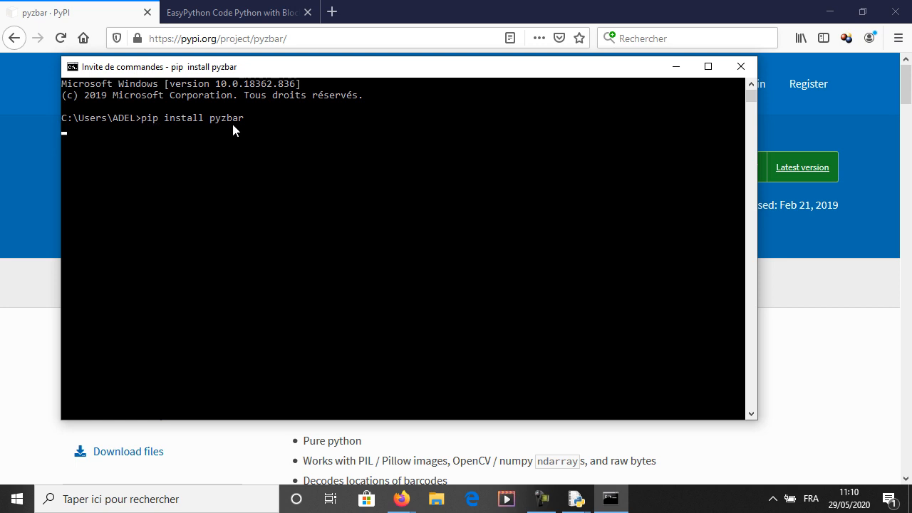
pyautogui.moveTo(168, 129)
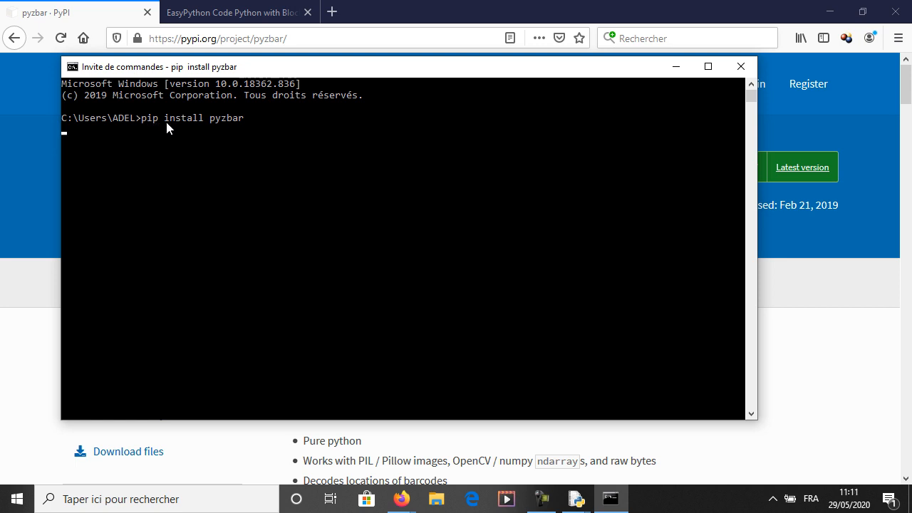
pyautogui.moveTo(185, 127)
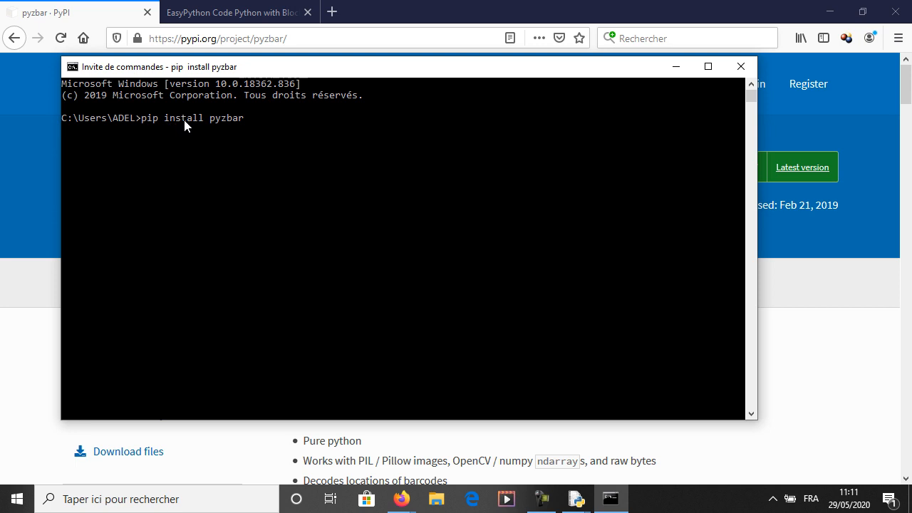
pyautogui.press('Return')
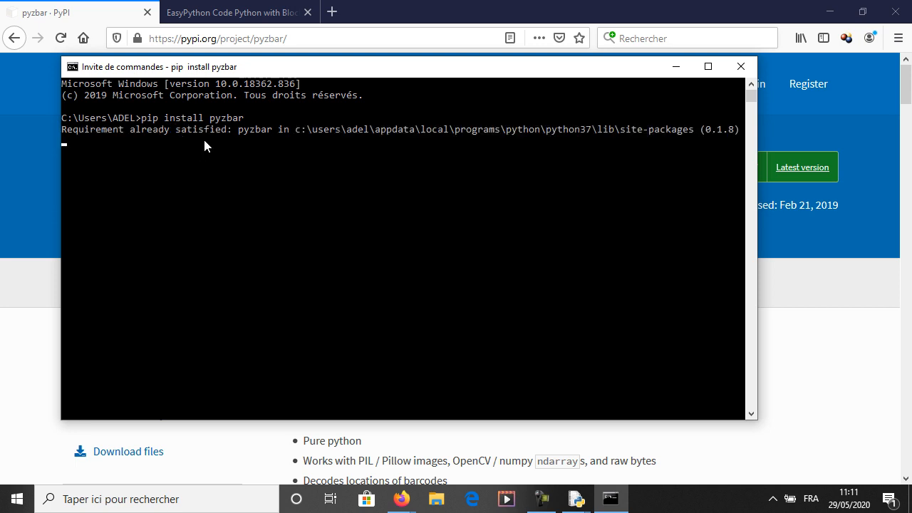
pyautogui.press('Return')
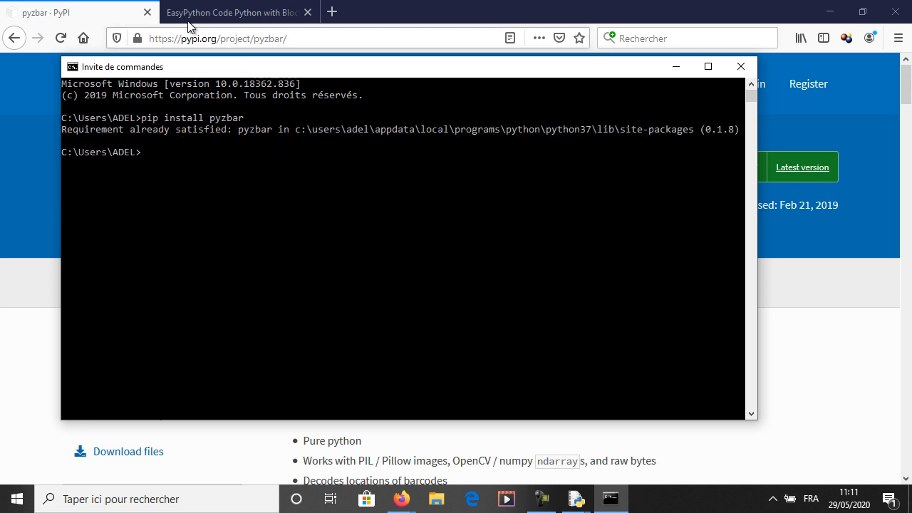
# Place a 'QR-Reader: decode frame' block on the canvas beside the camera capture loop
pyautogui.click(237, 11)
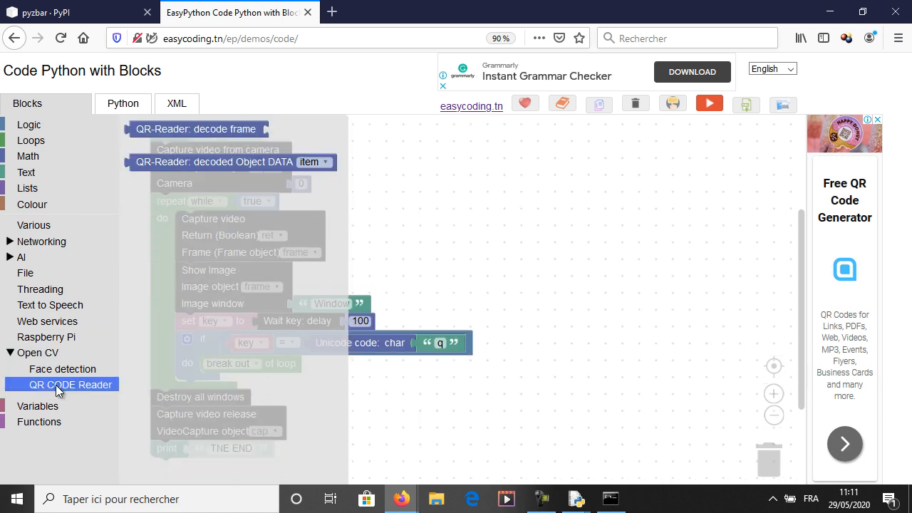
pyautogui.moveTo(196, 129); pyautogui.dragTo(491, 208)
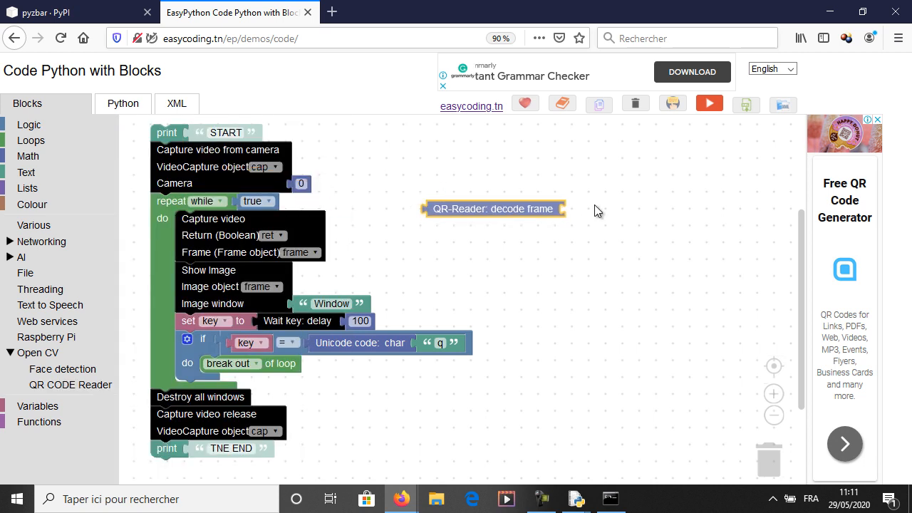
pyautogui.moveTo(493, 208); pyautogui.dragTo(454, 250)
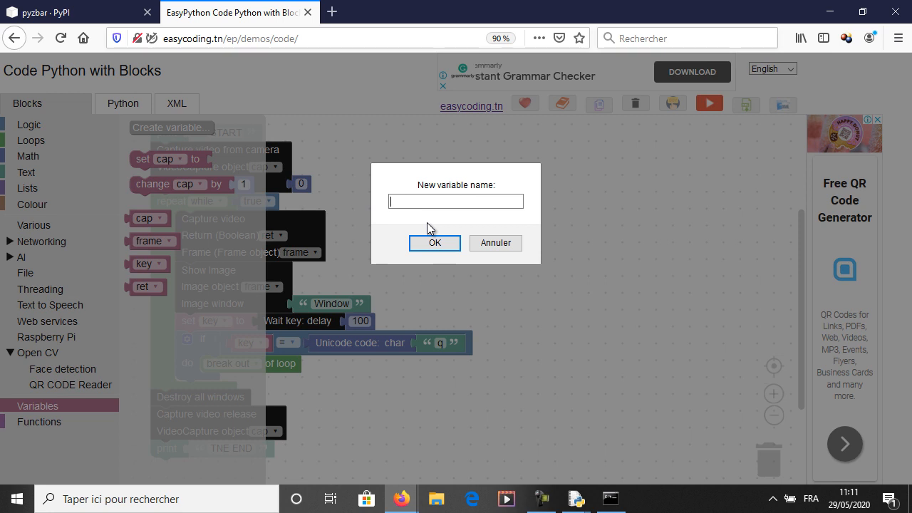
# Create variable AllQRObjects set to the decode-frame result, feeding it the frame variable
pyautogui.write('AllQROb')
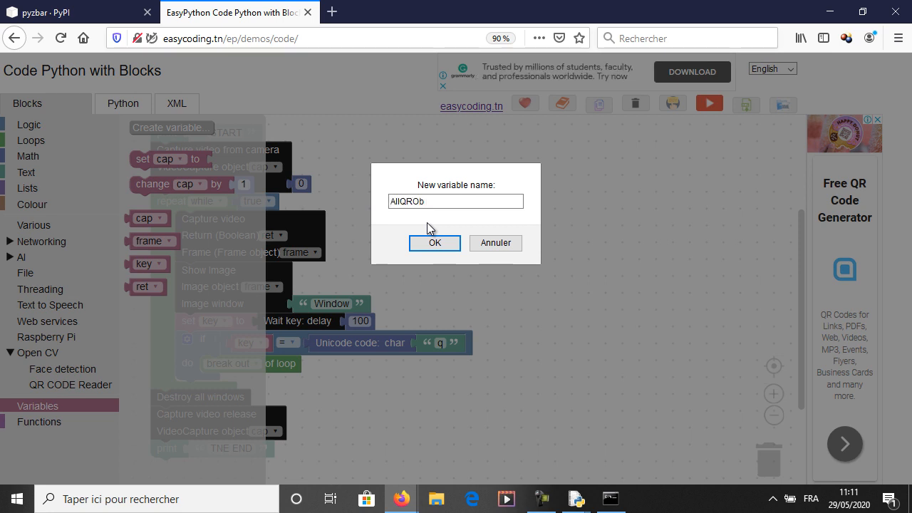
pyautogui.write('jects')
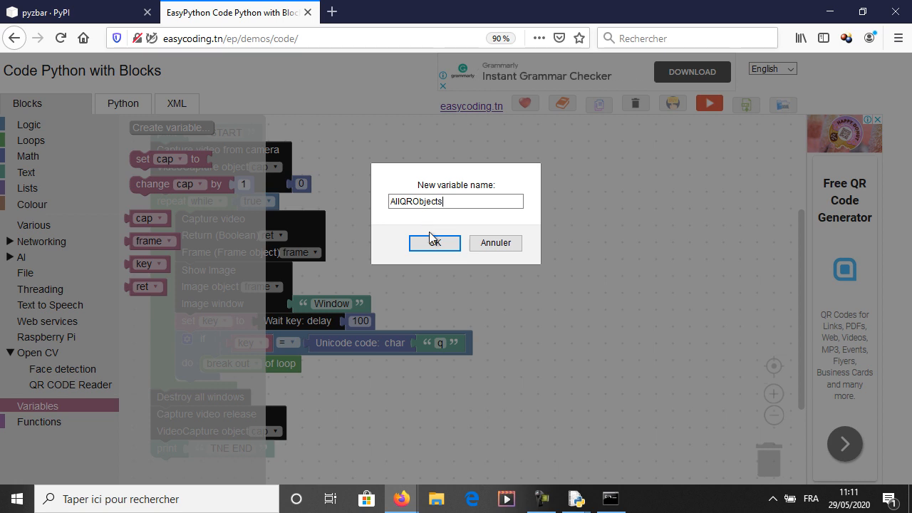
pyautogui.click(433, 243)
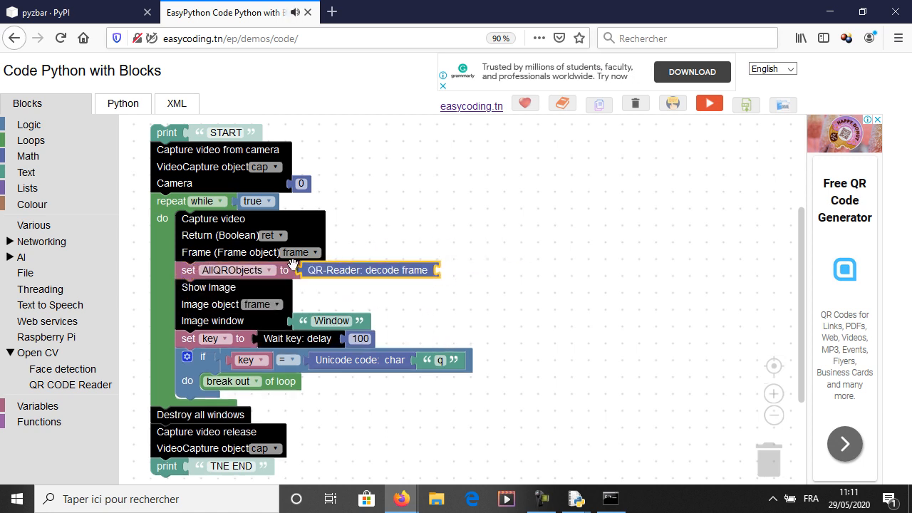
pyautogui.click(70, 385)
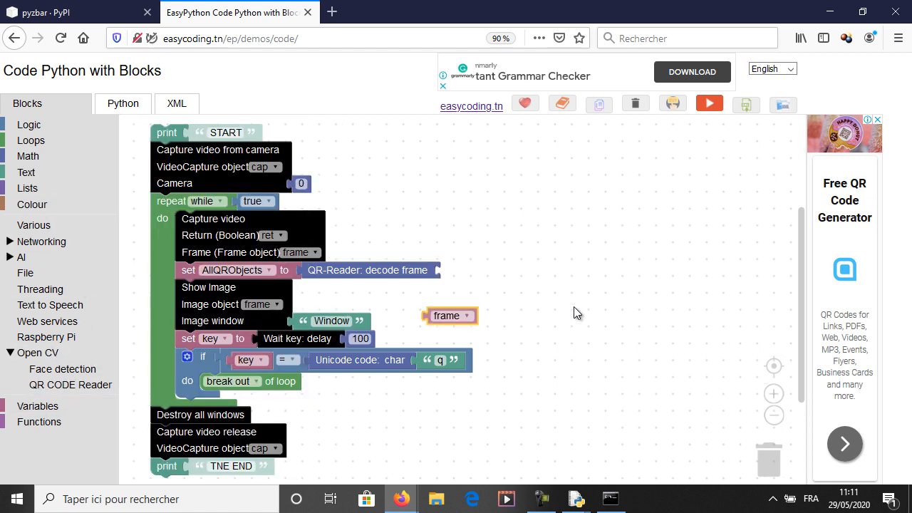
pyautogui.moveTo(450, 317); pyautogui.dragTo(465, 271)
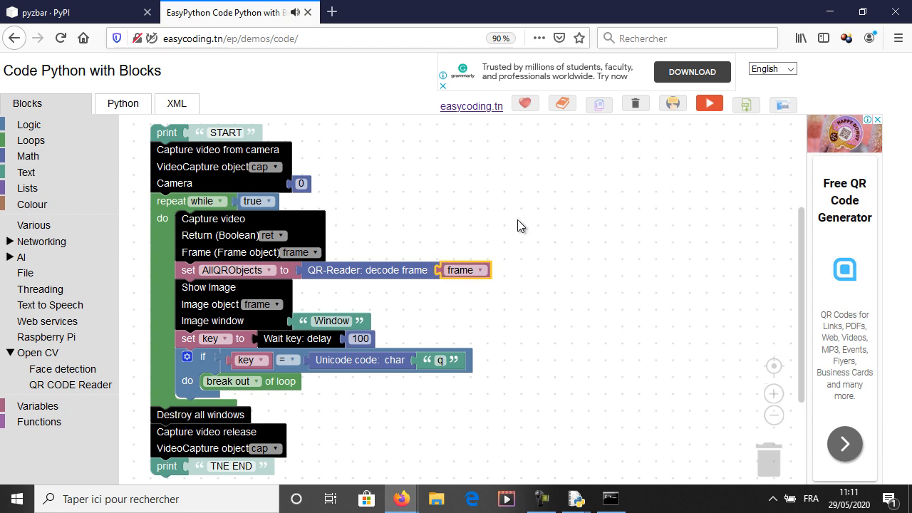
pyautogui.moveTo(245, 278)
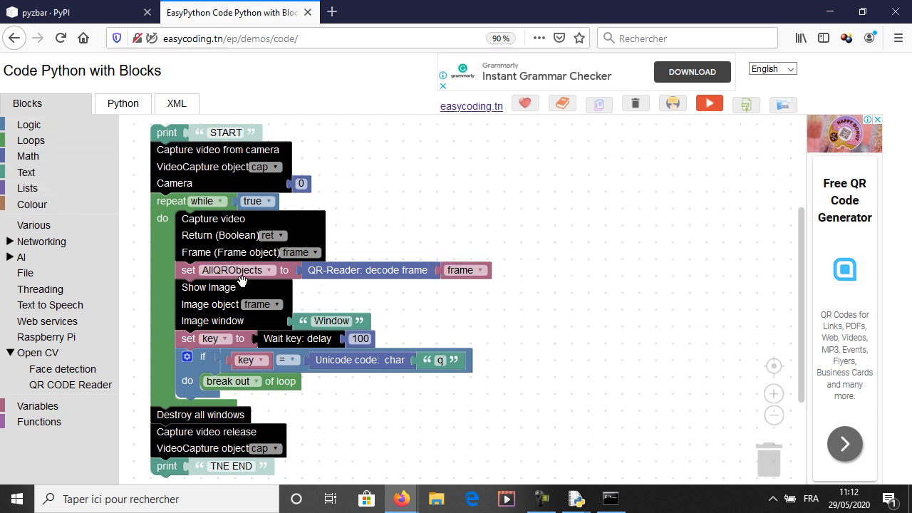
pyautogui.moveTo(40, 151)
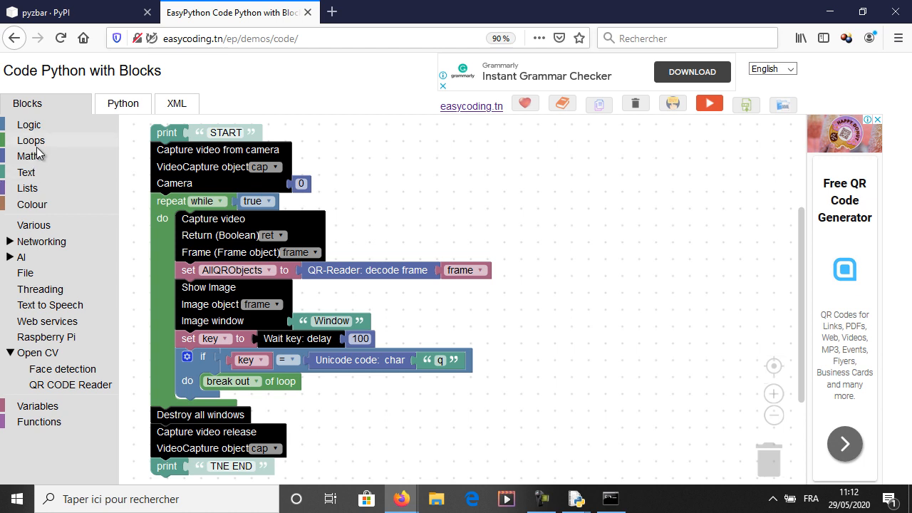
# Add a 'for each item in list' loop over AllQRObjects with a print block inside
pyautogui.click(31, 141)
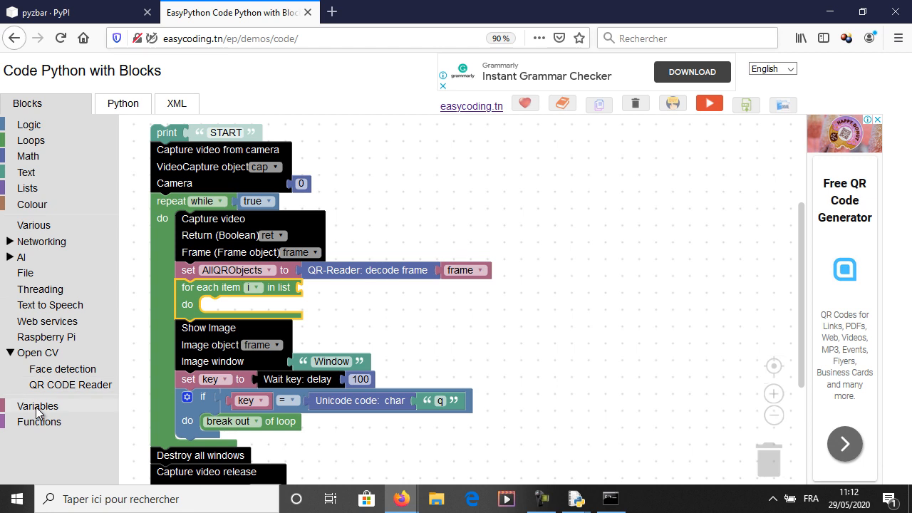
pyautogui.click(37, 404)
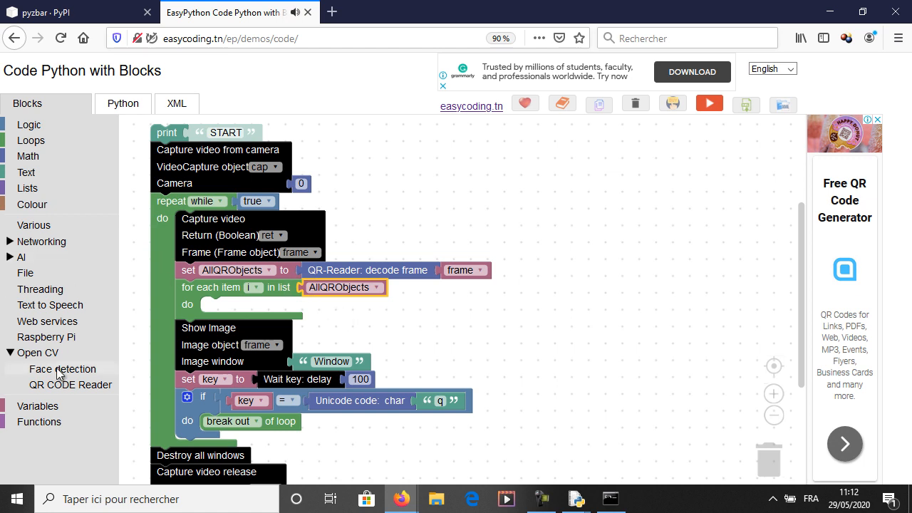
pyautogui.moveTo(36, 181)
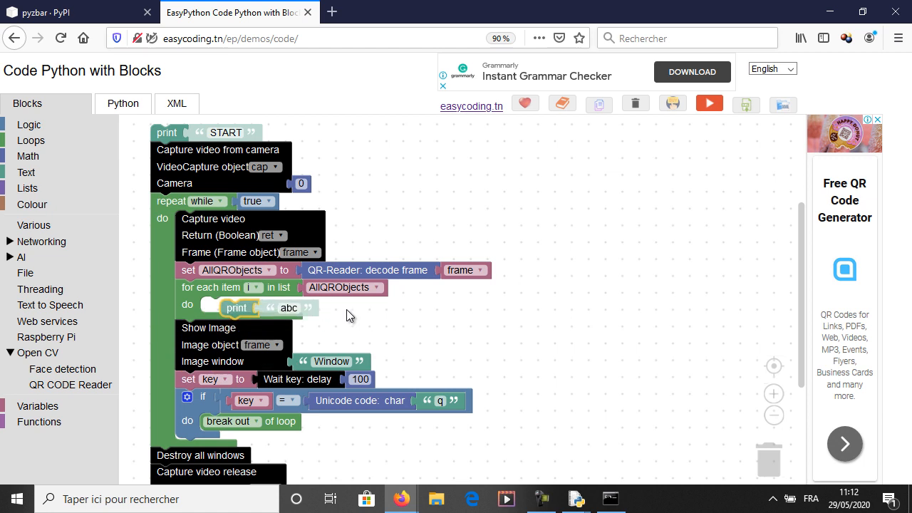
pyautogui.moveTo(264, 295)
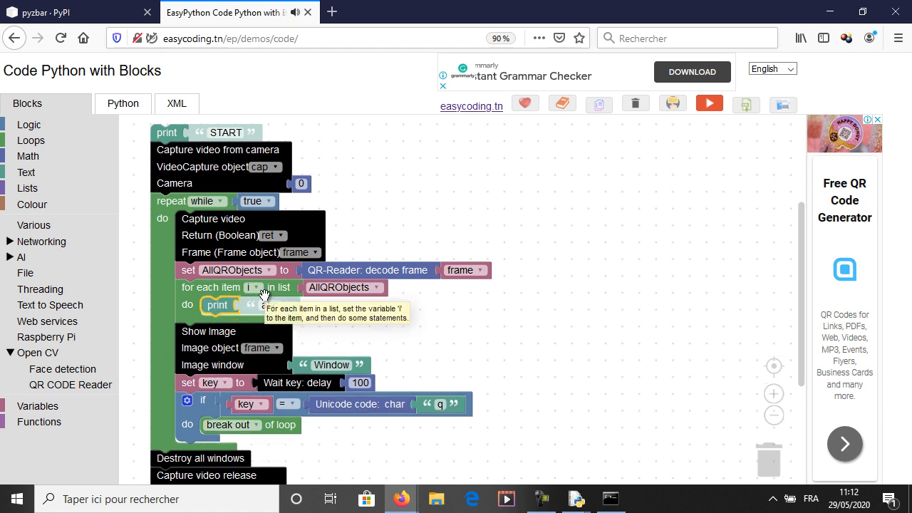
# Rename the loop variable from i to QR
pyautogui.click(255, 288)
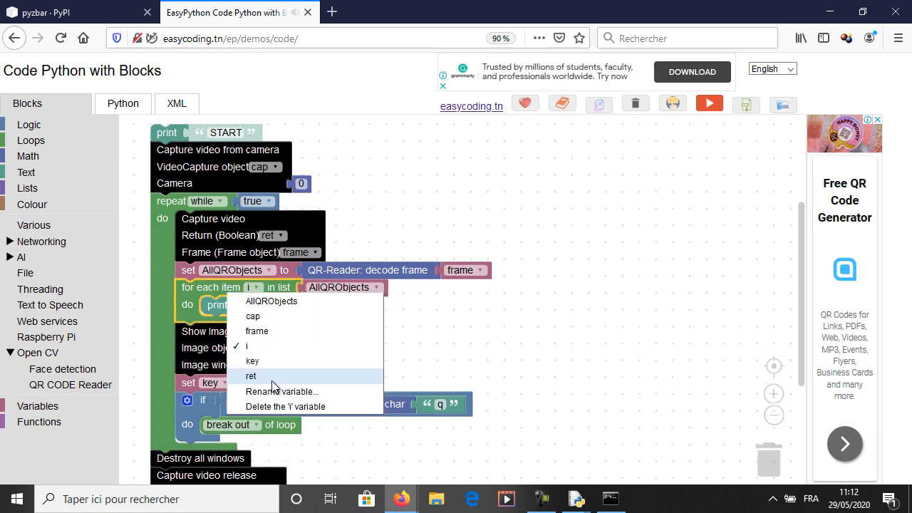
pyautogui.click(282, 390)
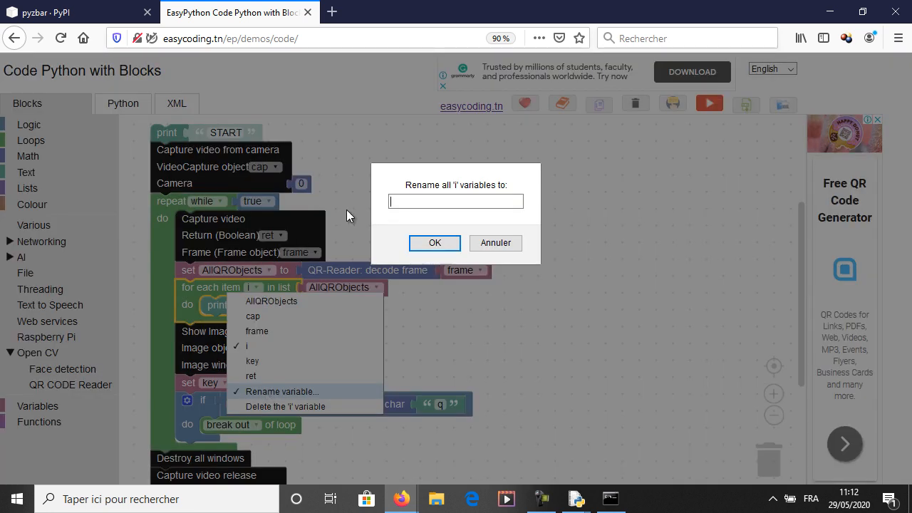
pyautogui.write('QR')
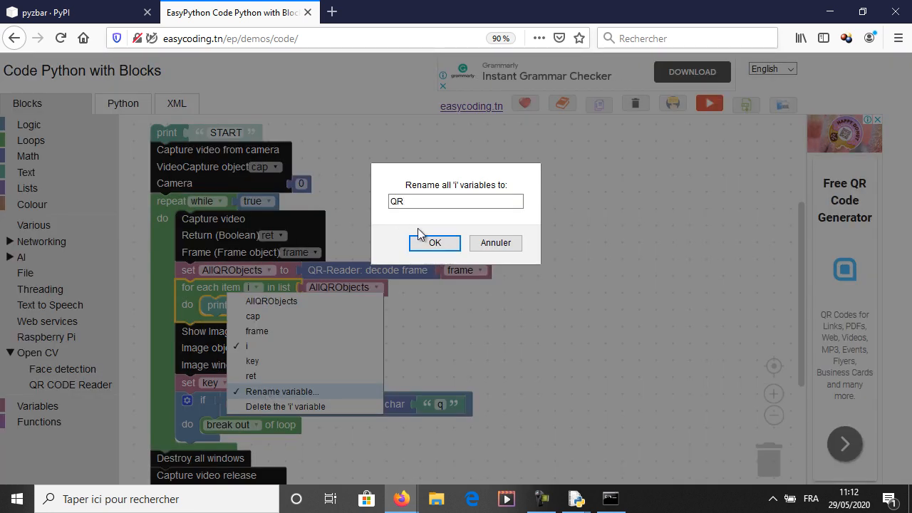
pyautogui.click(433, 242)
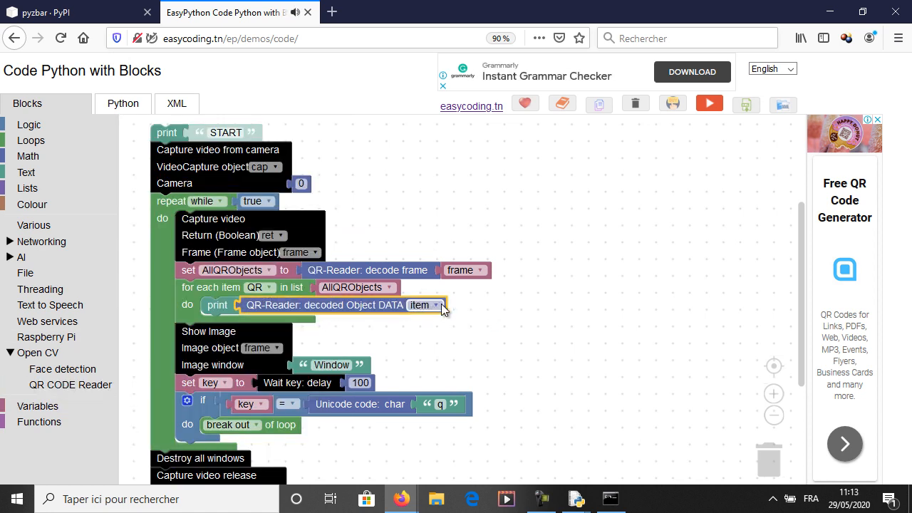
# Point the 'decoded Object DATA' block at the QR variable instead of item
pyautogui.click(425, 305)
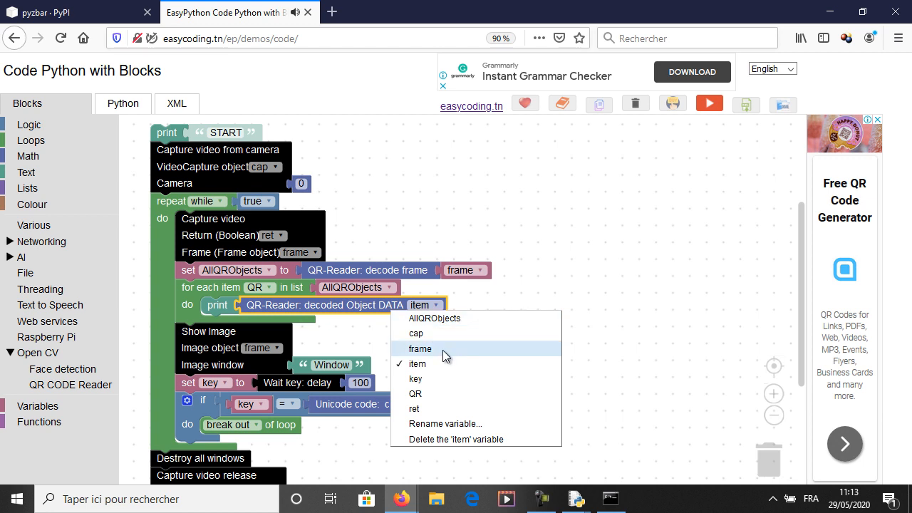
pyautogui.click(415, 393)
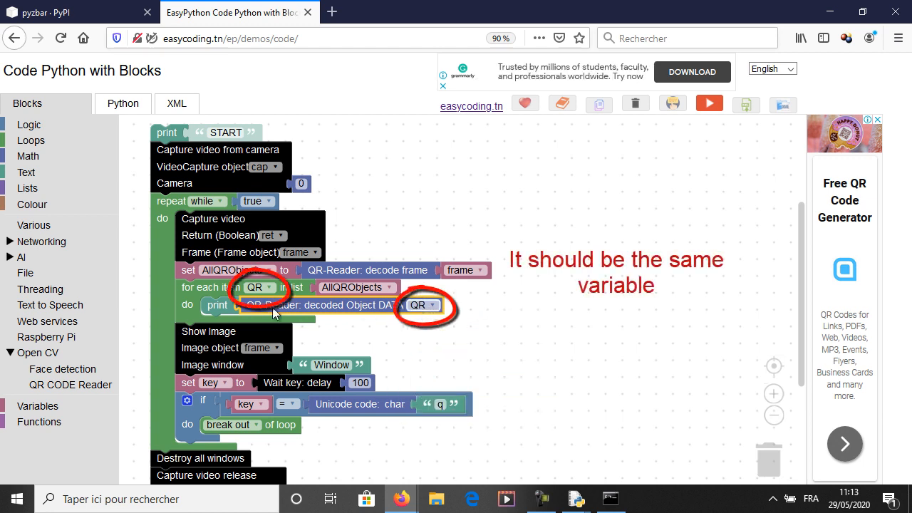
pyautogui.moveTo(625, 459)
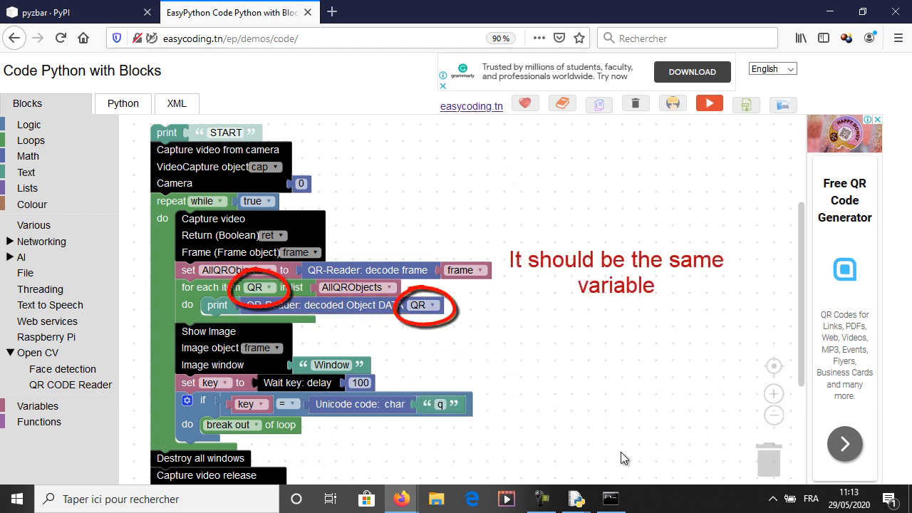
pyautogui.moveTo(636, 459)
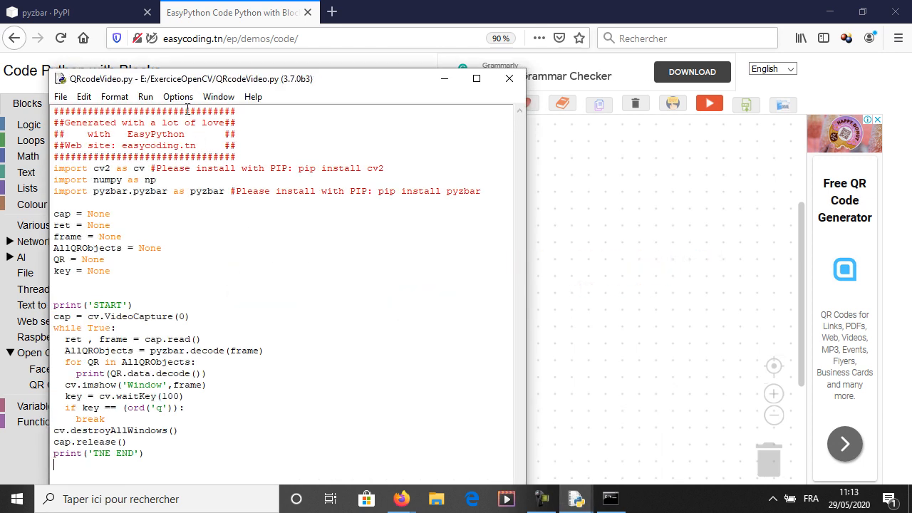
pyautogui.click(145, 97)
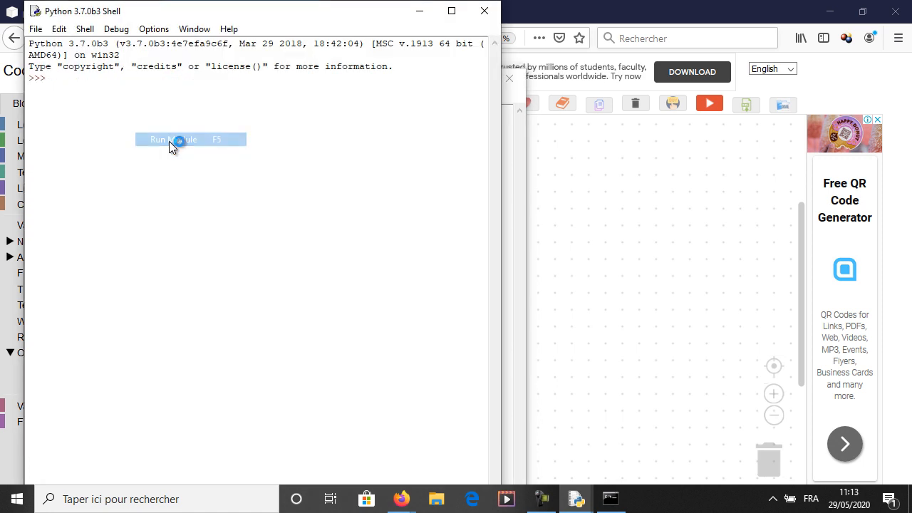
pyautogui.click(173, 140)
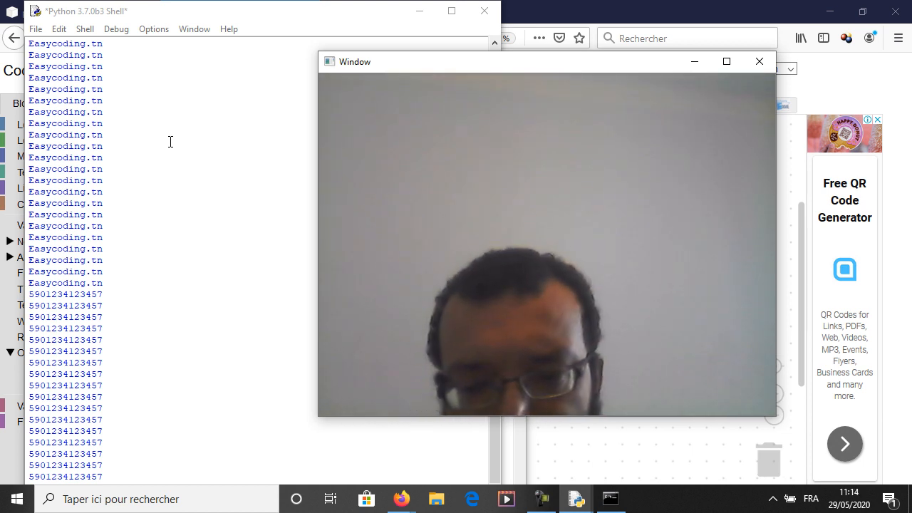
pyautogui.click(759, 61)
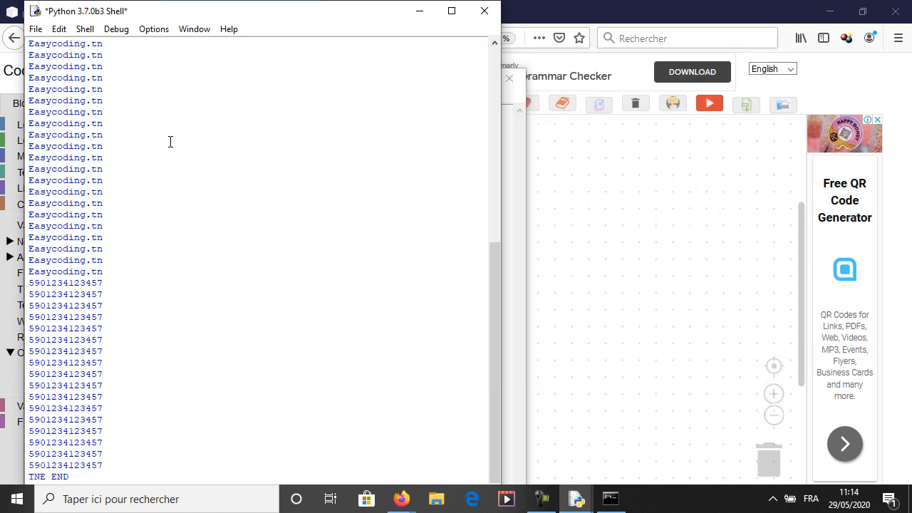